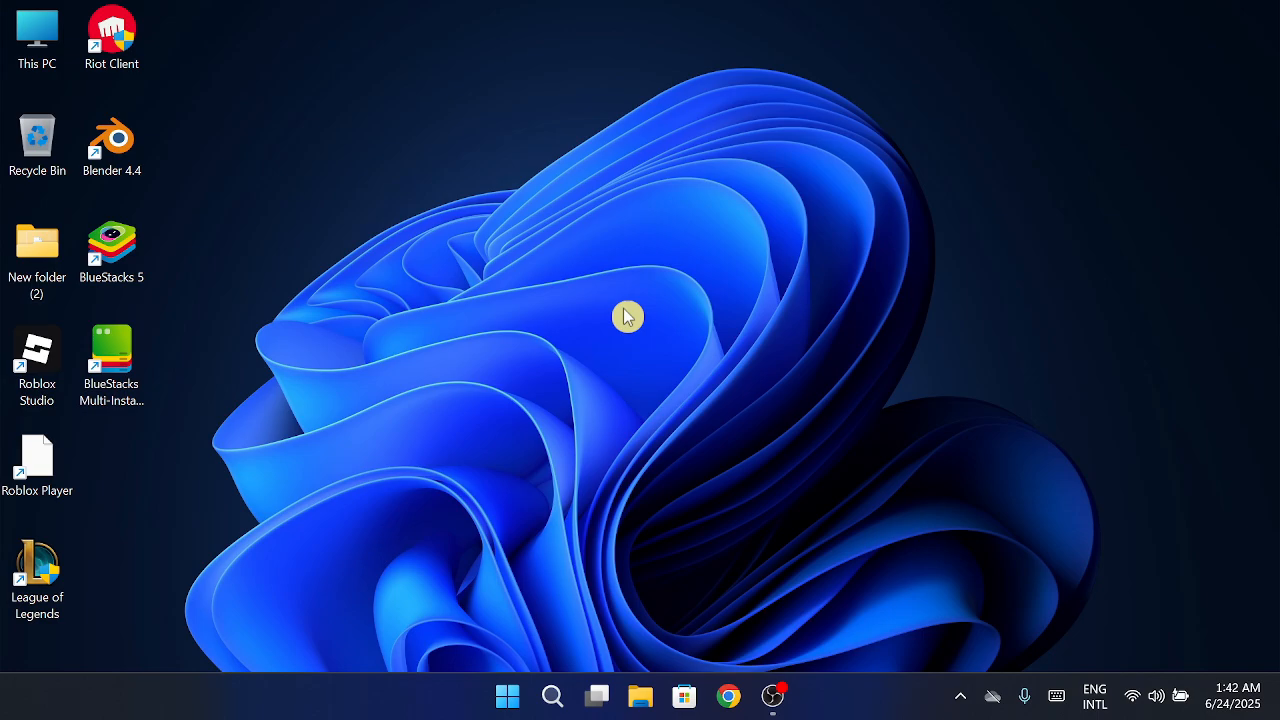
Step: Go to the file location of the BlueStacks 5 desktop shortcut
click(118, 264)
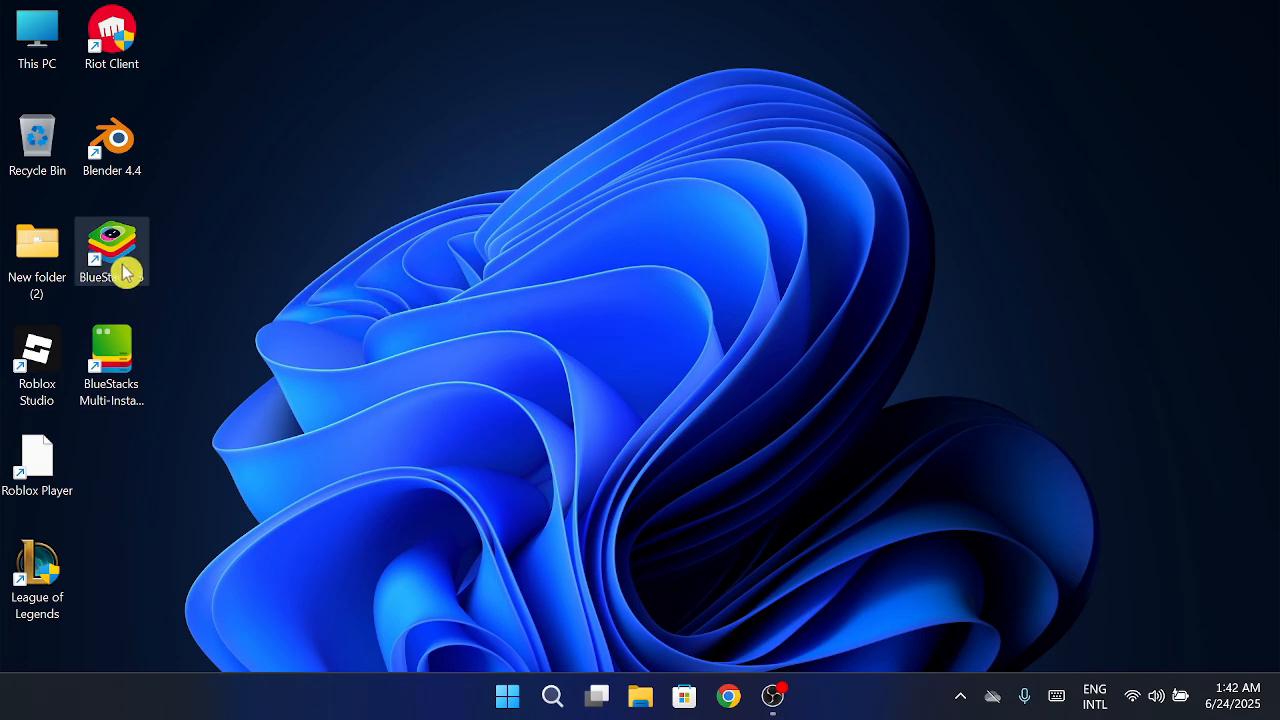
right_click(112, 250)
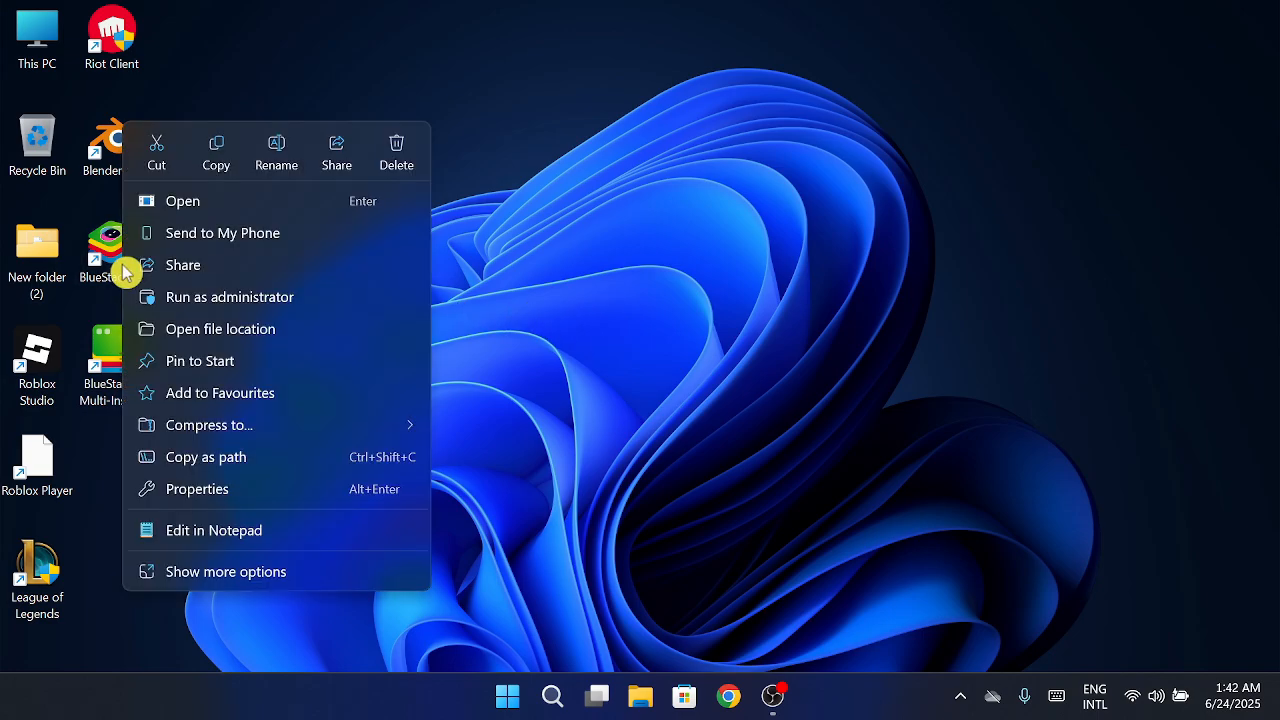
click(268, 344)
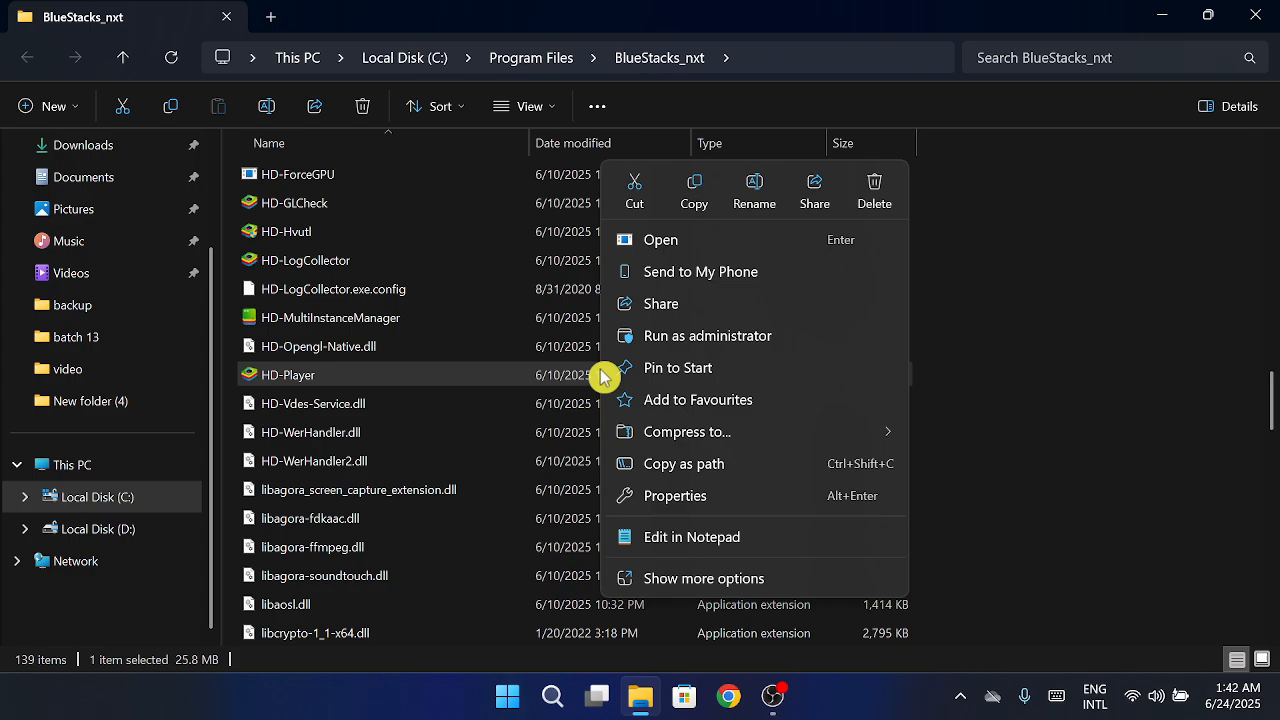
mouse_move(736, 500)
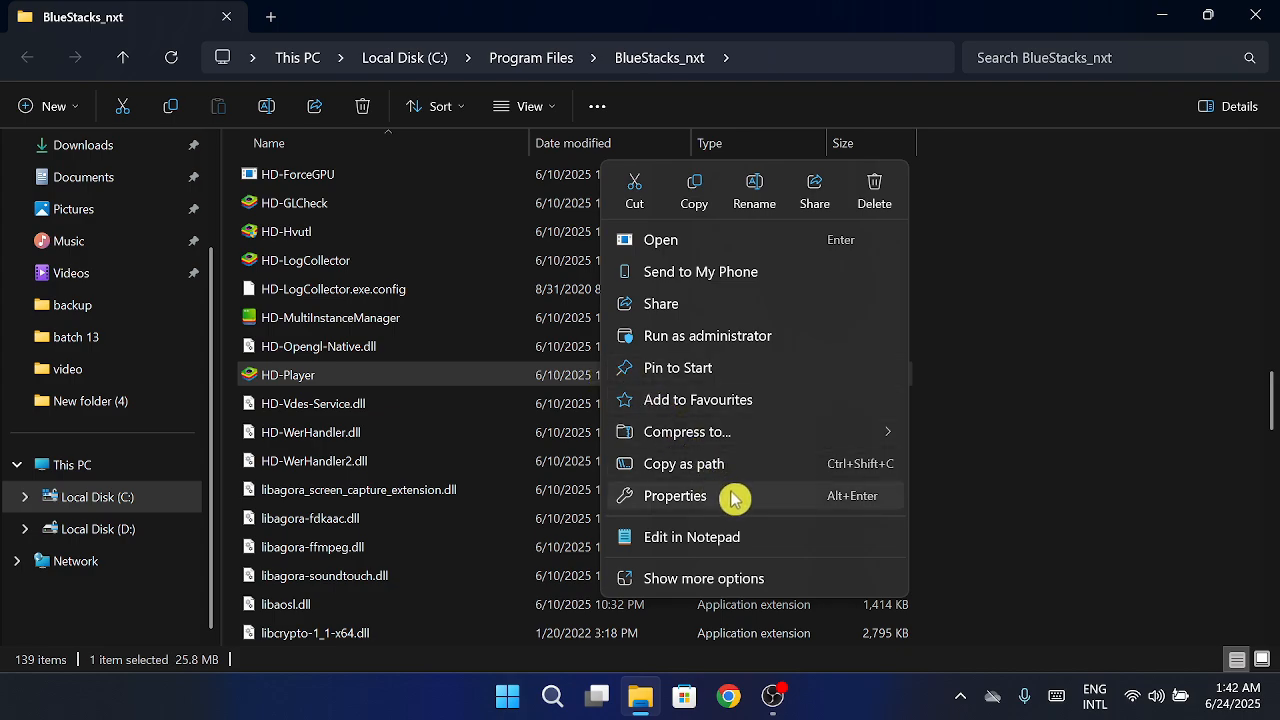
Step: Bring up the Properties dialog for HD-Player in the BlueStacks_nxt folder
click(676, 496)
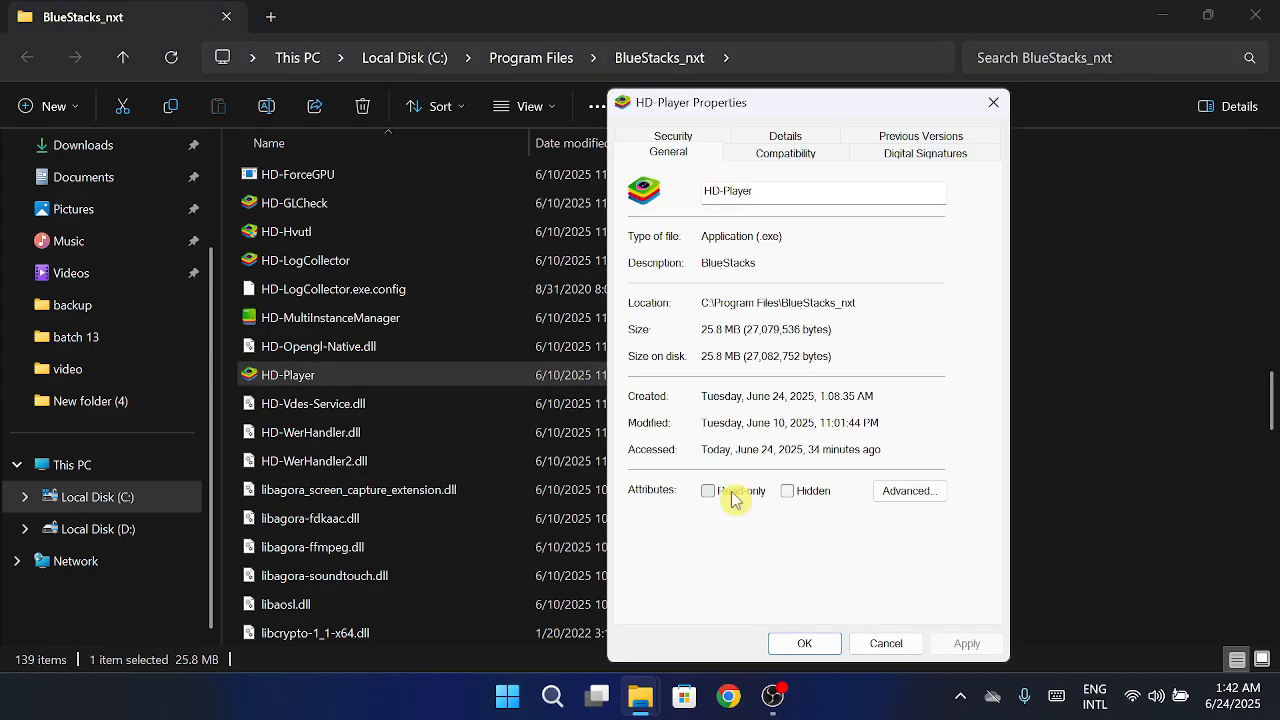
Step: Enable Windows 8 compatibility mode, disable fullscreen optimisations and run as administrator for HD-Player, then confirm with OK
click(784, 152)
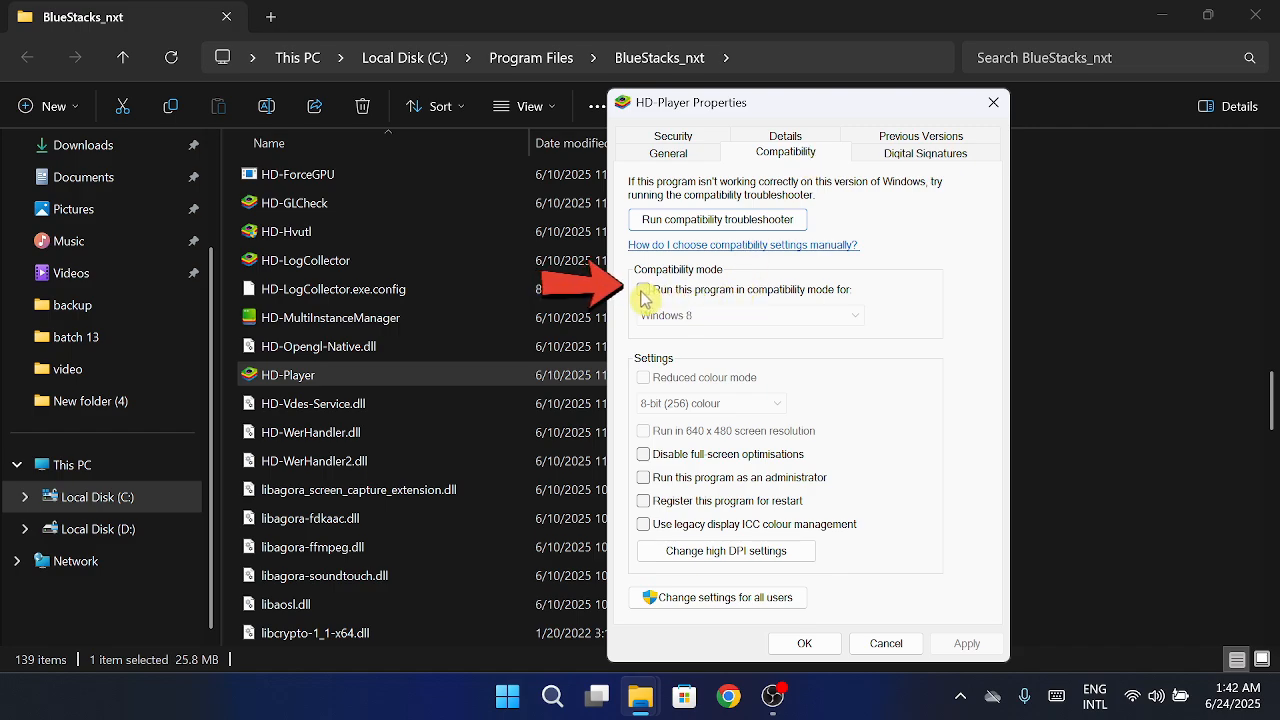
click(644, 288)
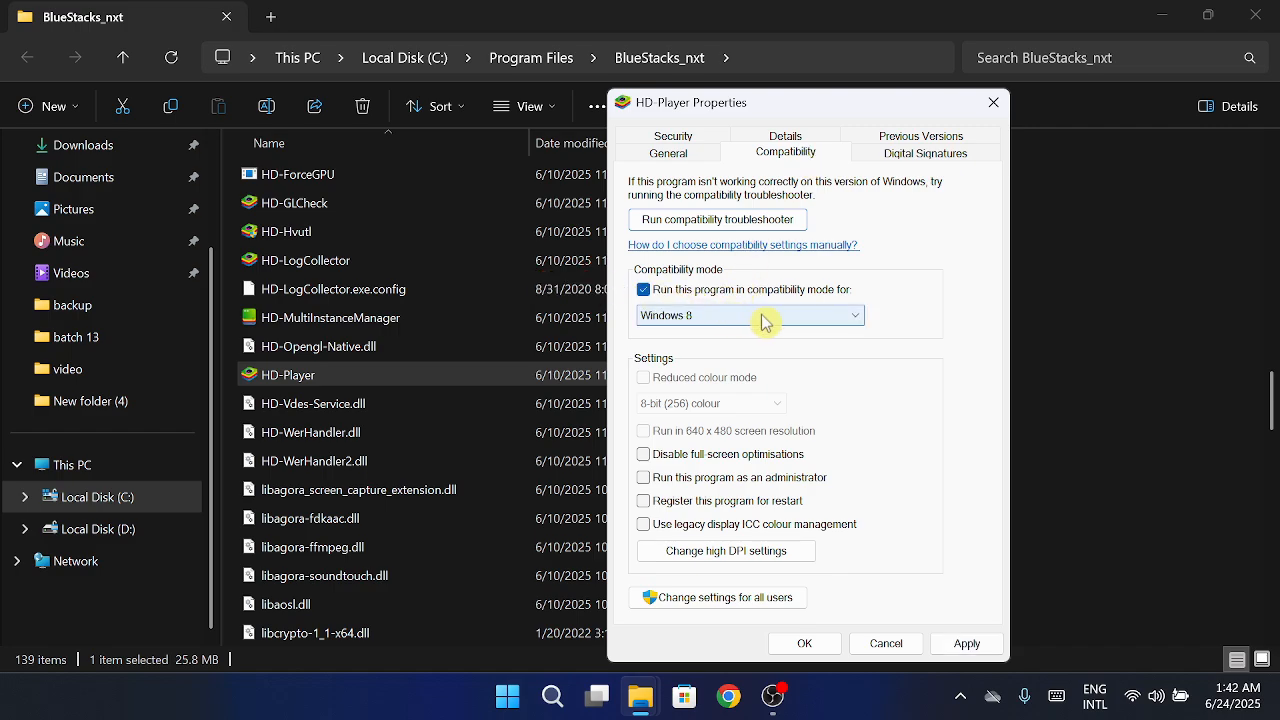
click(748, 316)
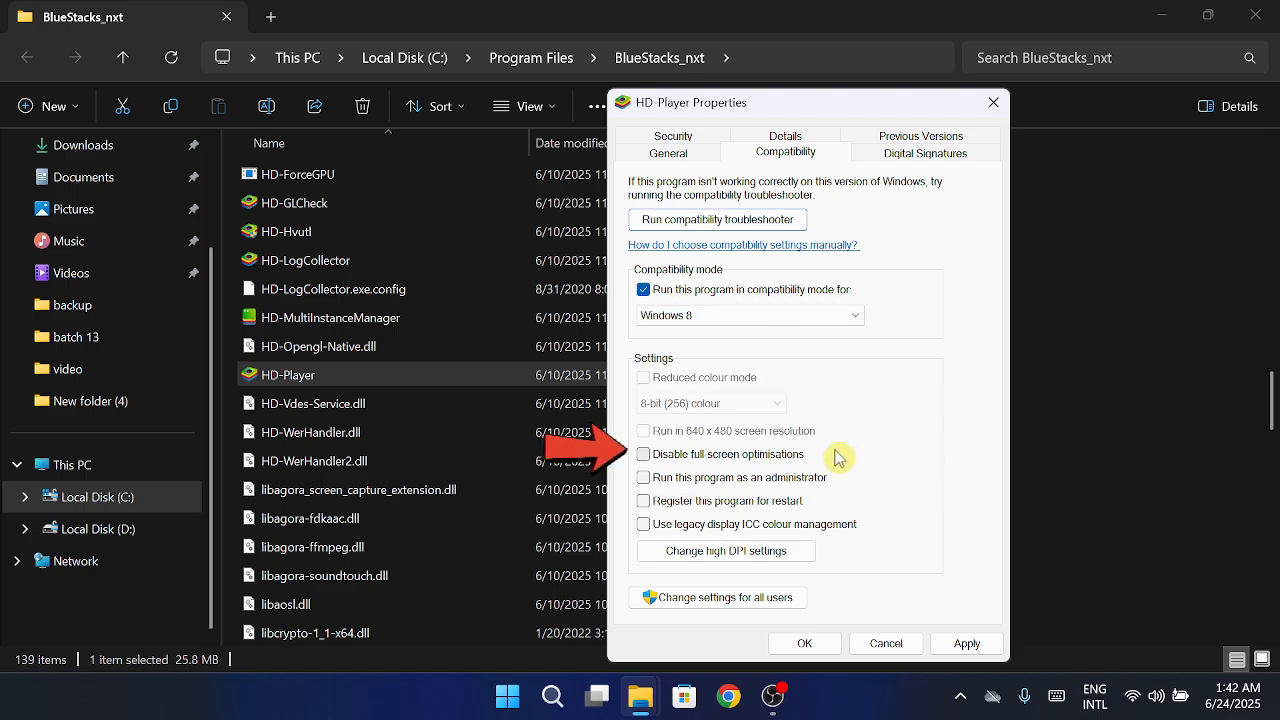
click(642, 454)
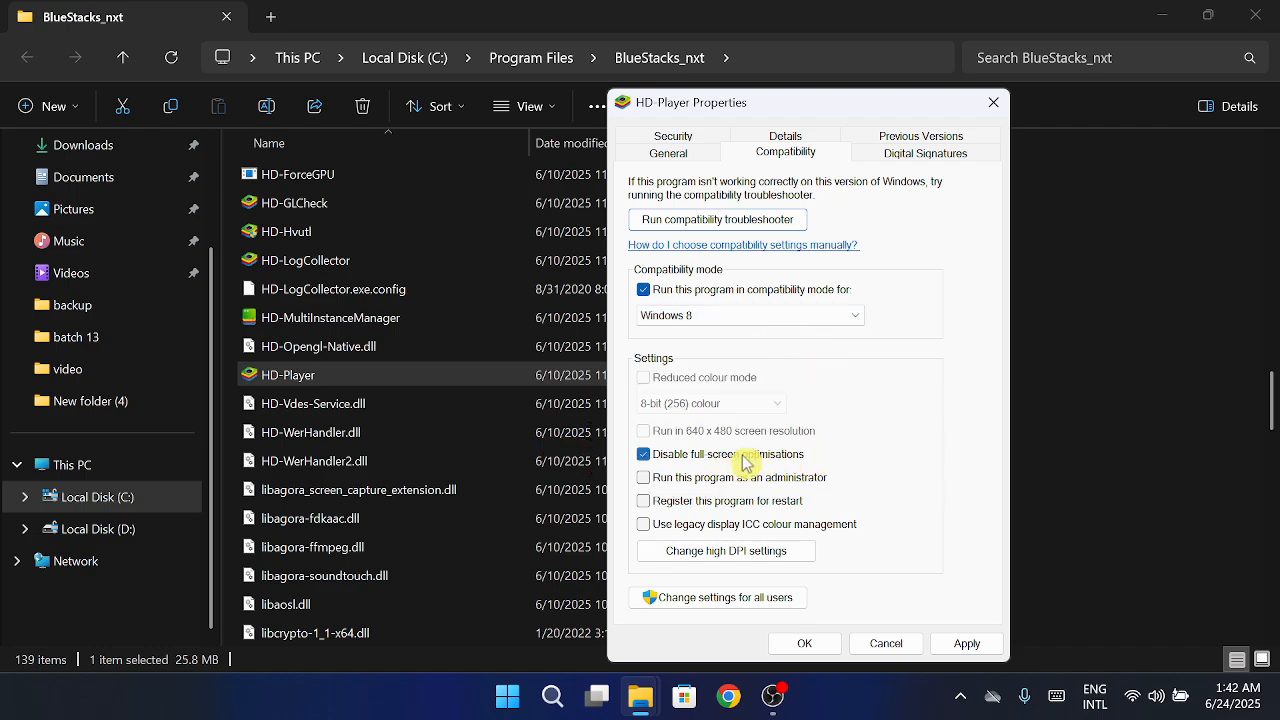
click(644, 476)
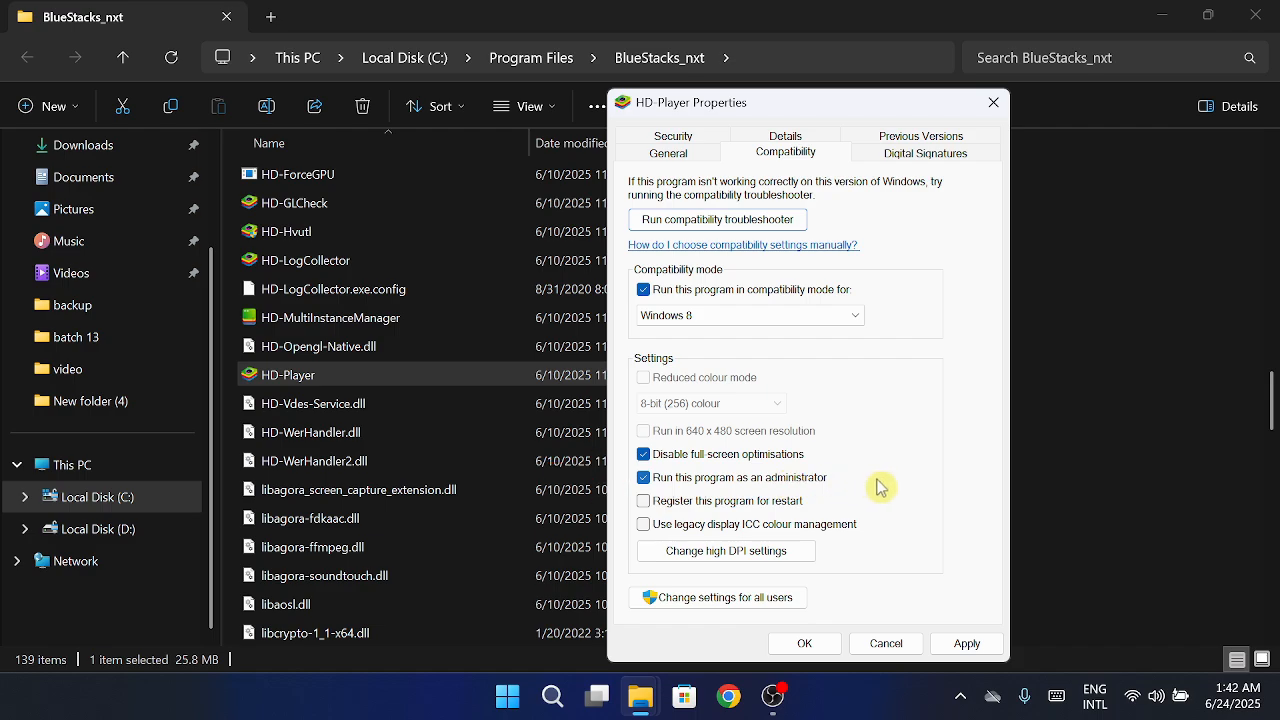
mouse_move(824, 644)
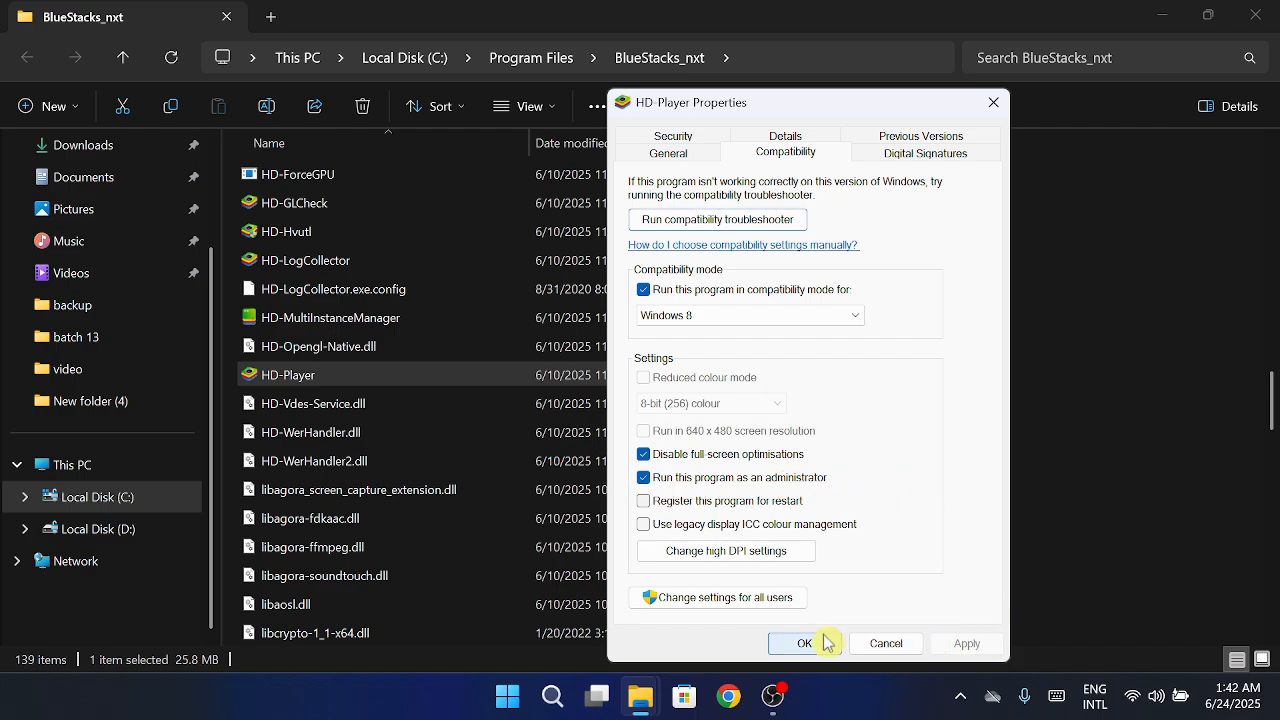
click(804, 644)
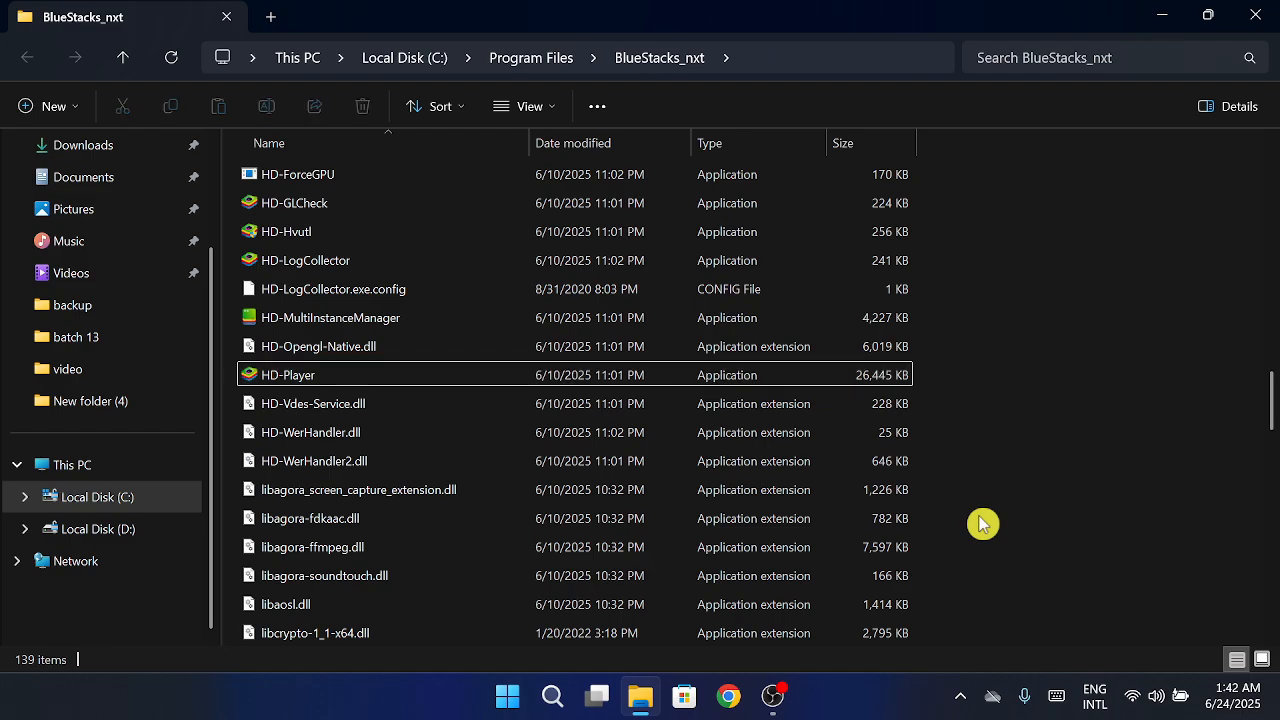
Step: Close the BlueStacks folder and search Windows for 'core' to find Core isolation
click(1250, 16)
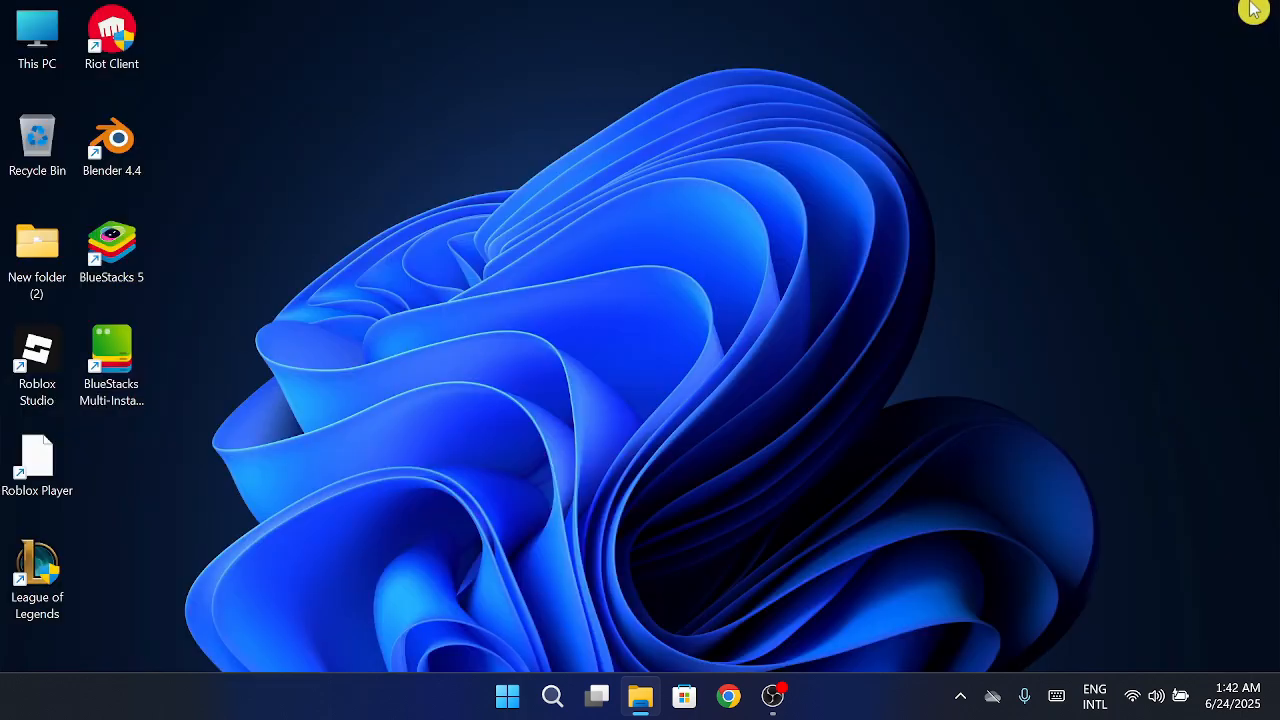
mouse_move(710, 390)
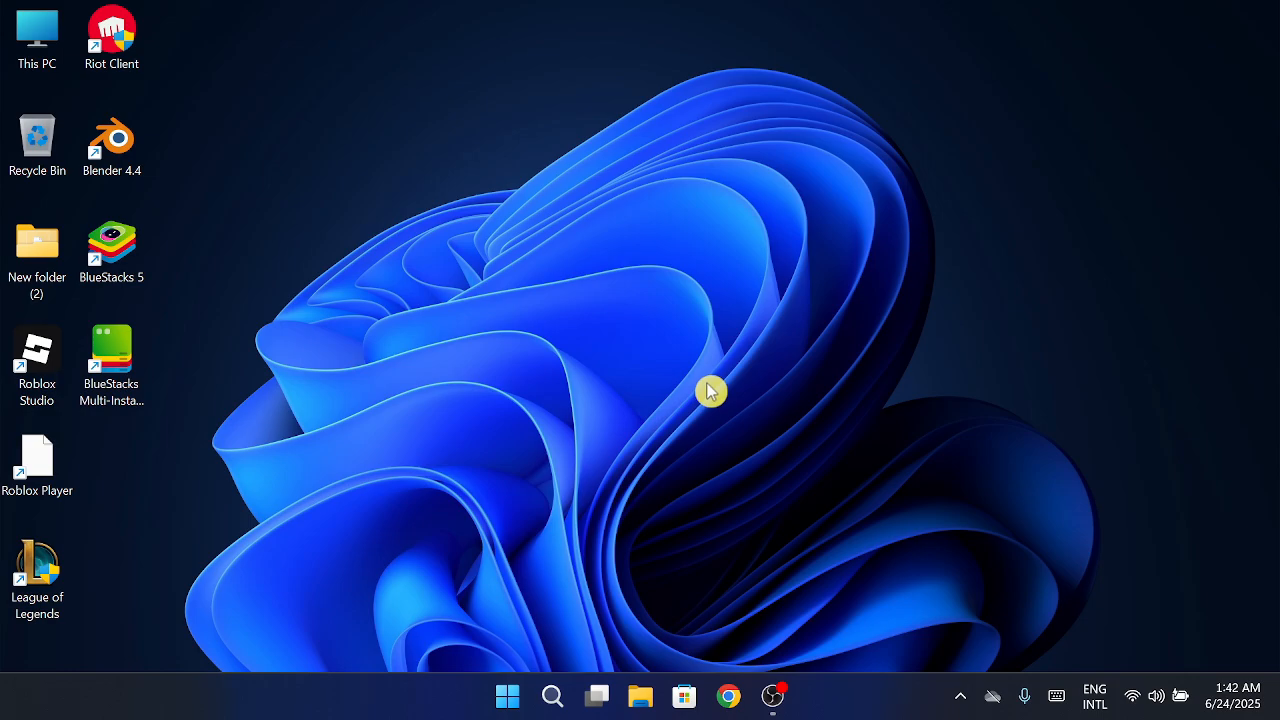
mouse_move(554, 694)
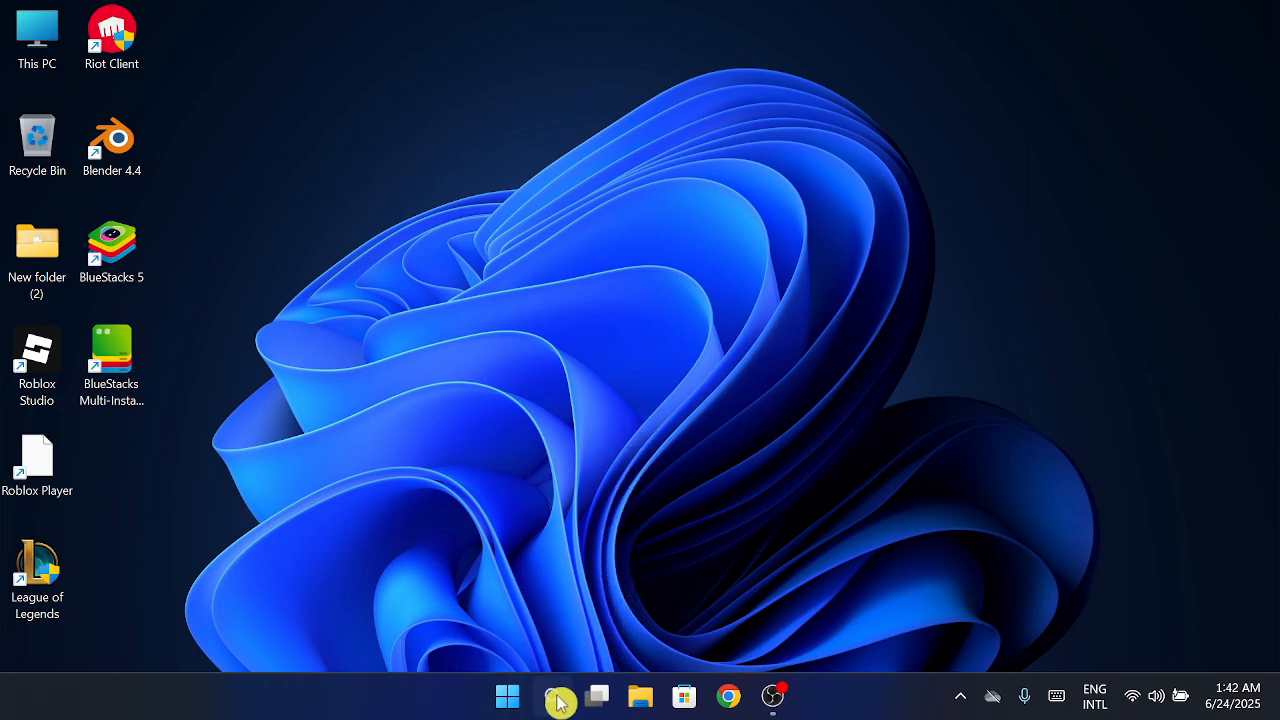
click(504, 696)
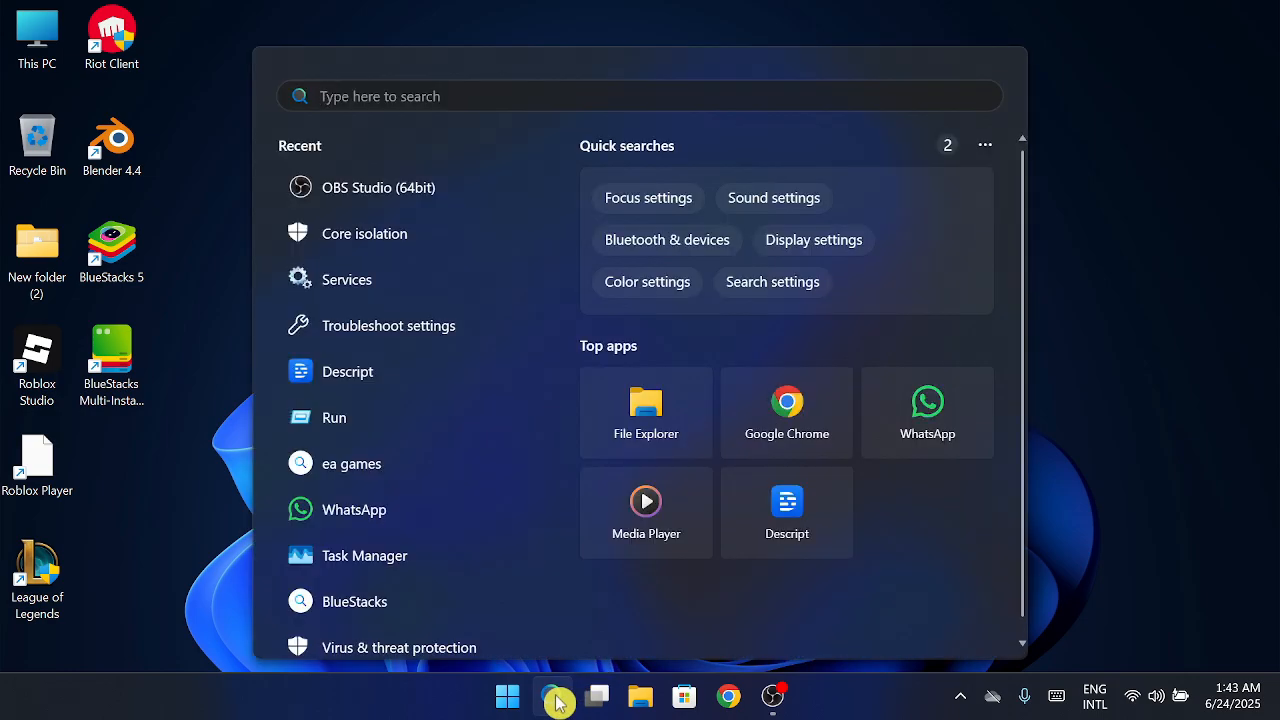
text(core)
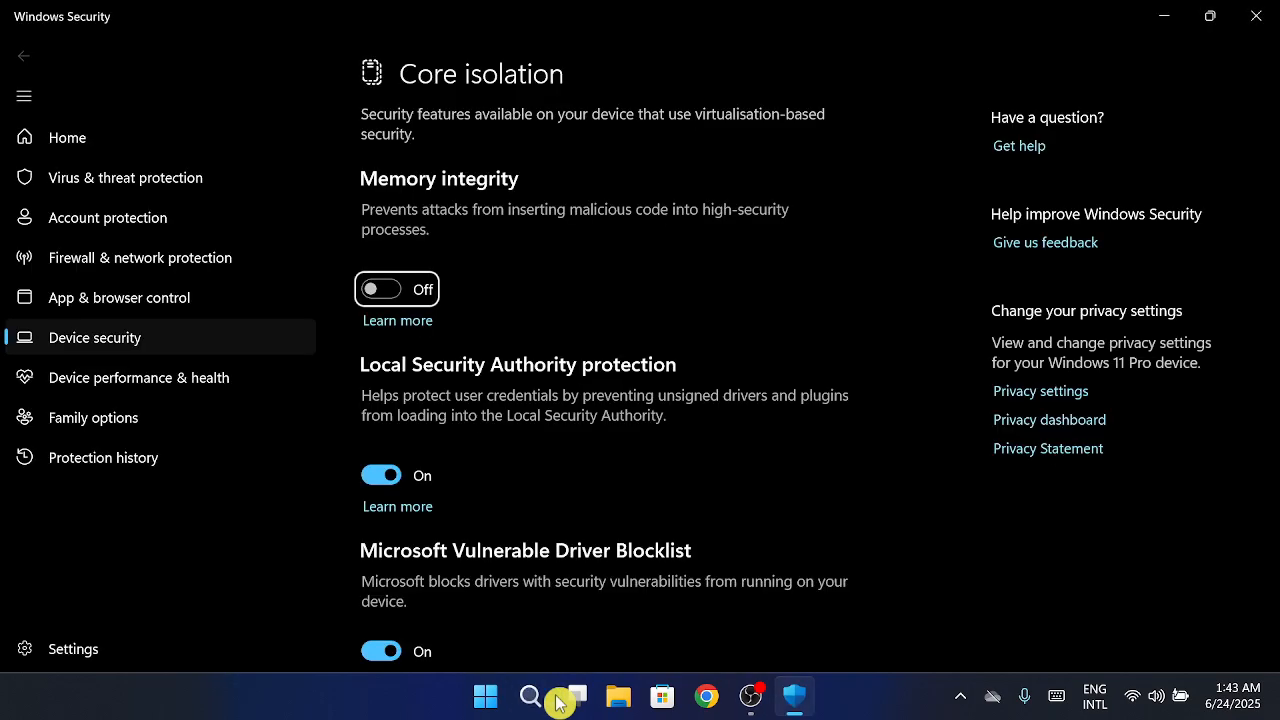
mouse_move(392, 192)
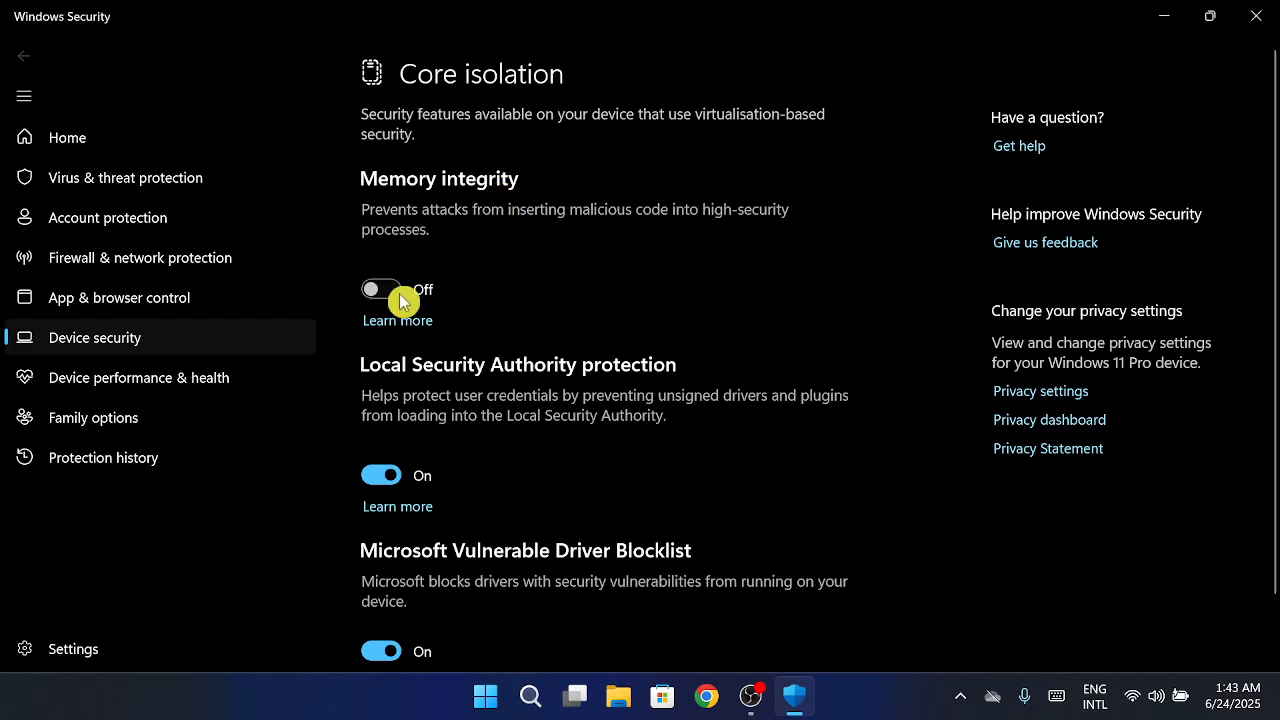
mouse_move(476, 292)
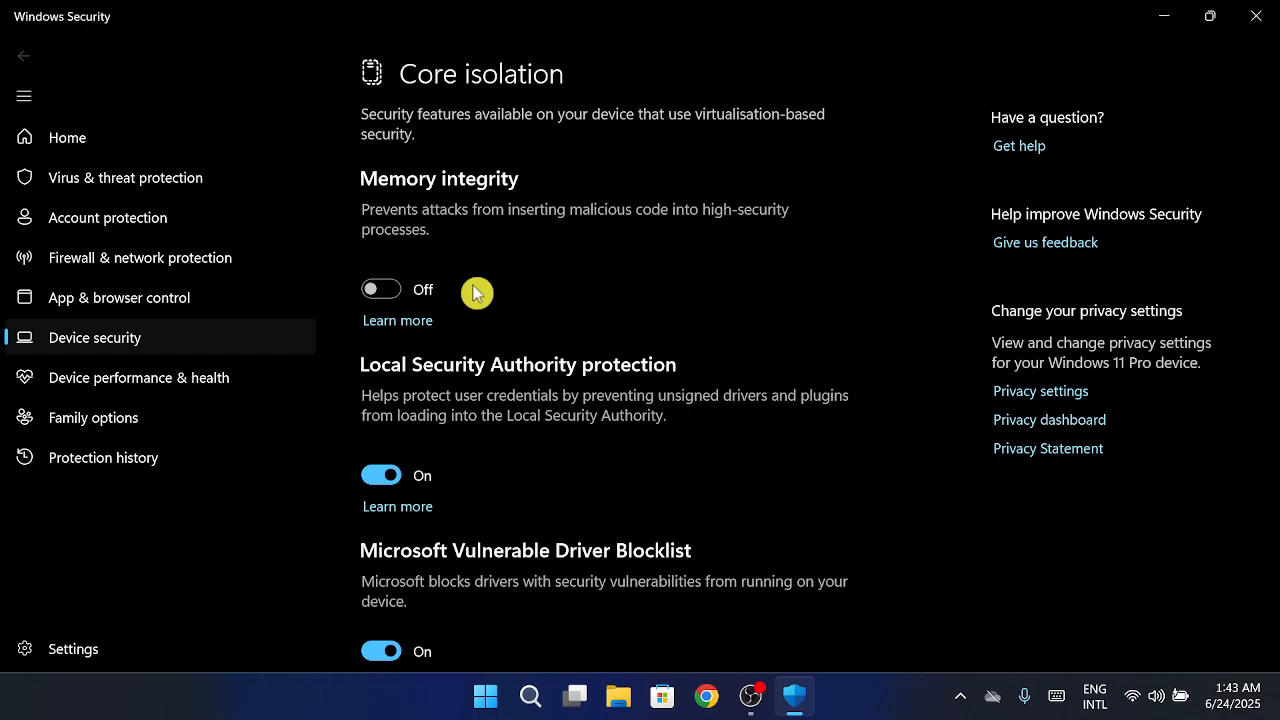
mouse_move(1188, 38)
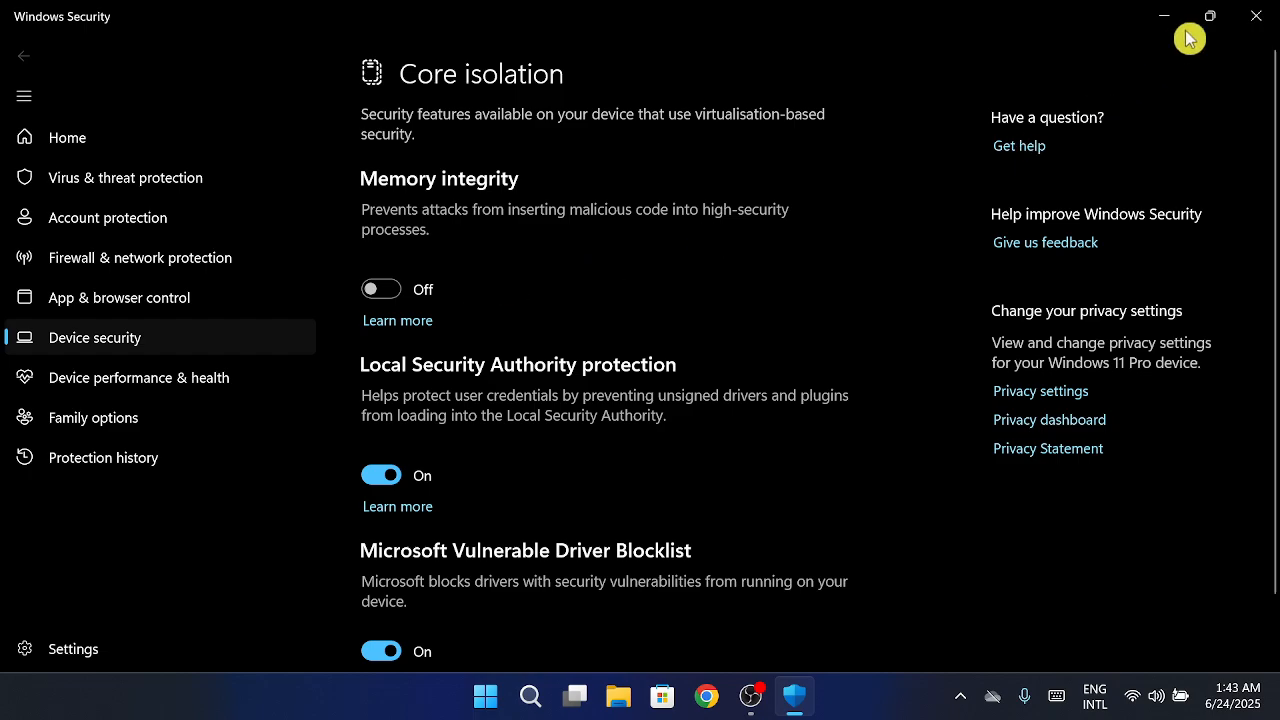